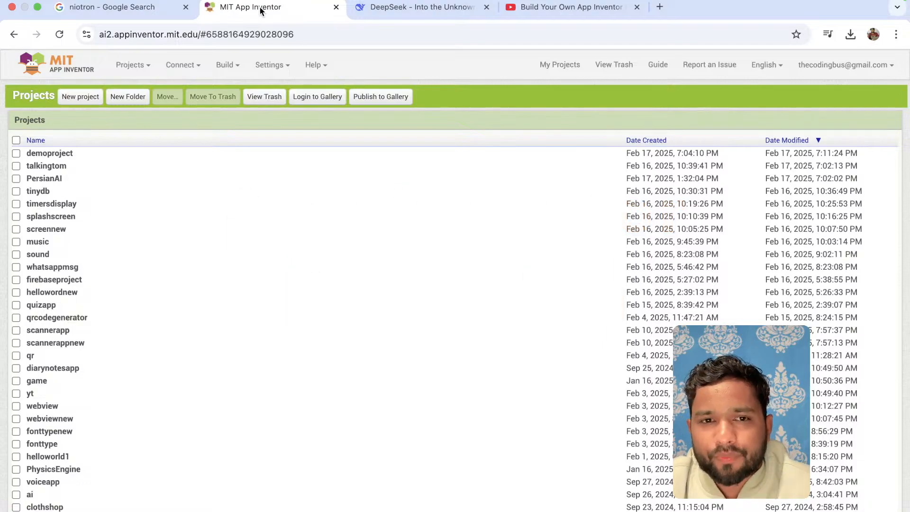
Switch to the 'niotron - Google Search' tab showing results for niotron ide.
left_click(113, 7)
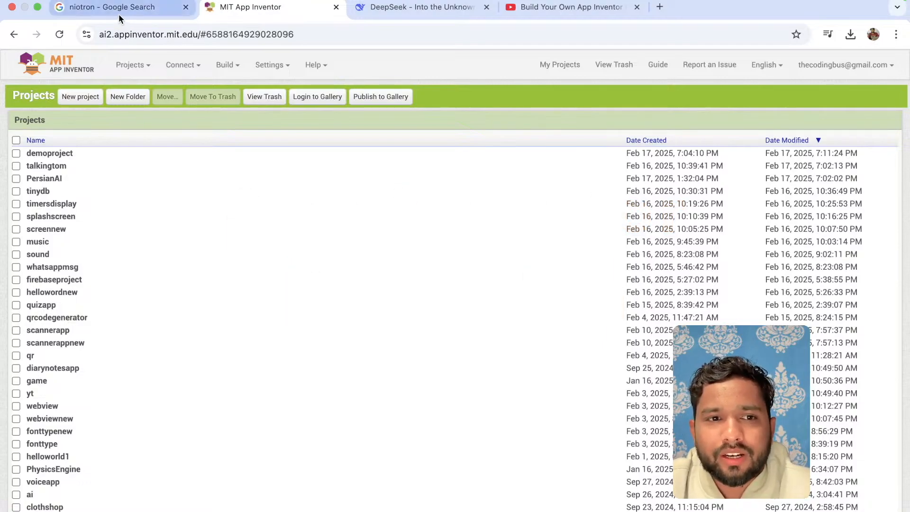
left_click(111, 7)
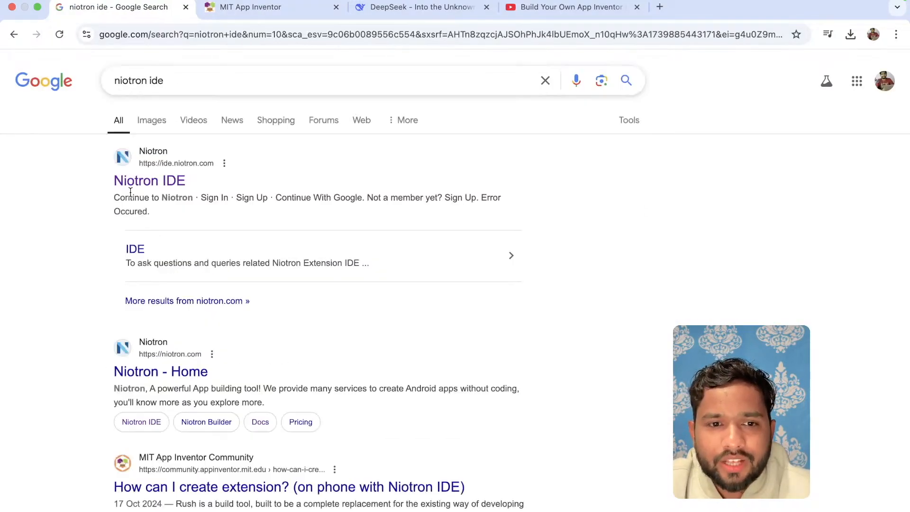
Follow the Niotron IDE search result to ide.niotron.com.
left_click(150, 181)
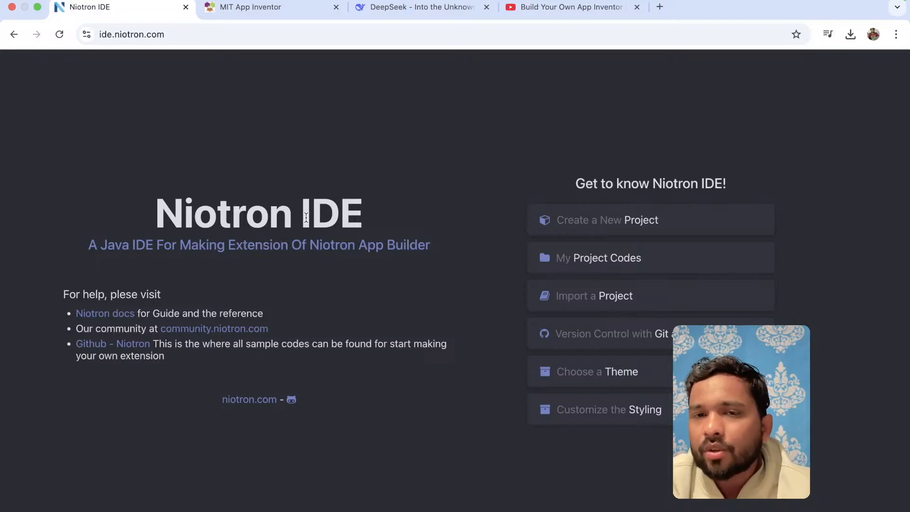
mouse_move(355, 174)
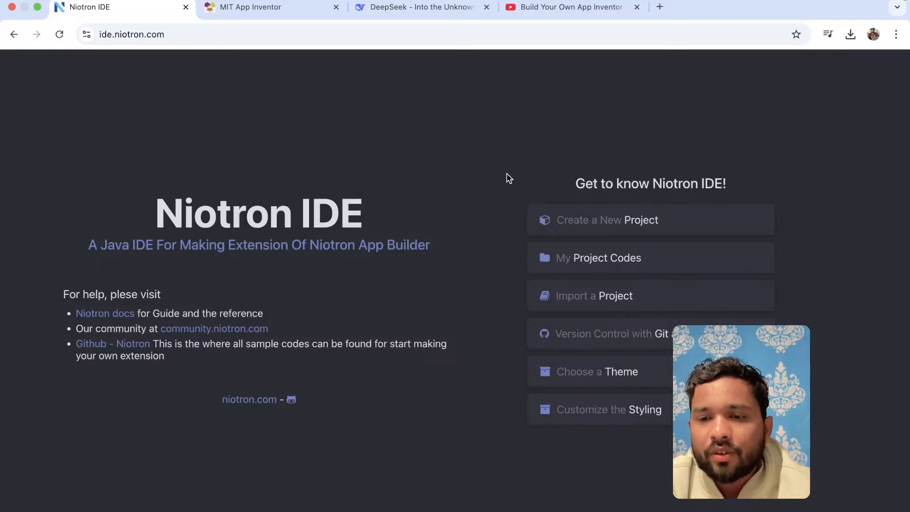
Create extension project Newcalculator with package newcalculator.com and description 'calculator app'.
left_click(607, 219)
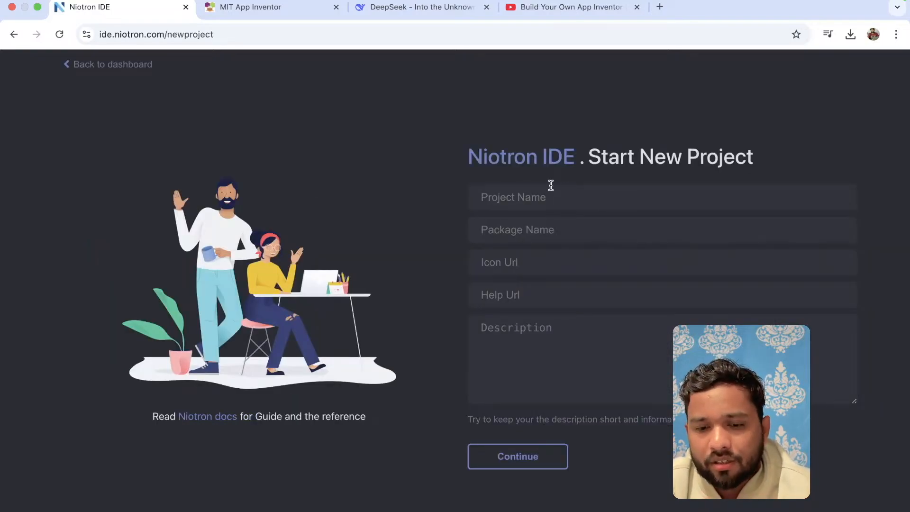
type("Newcalcu")
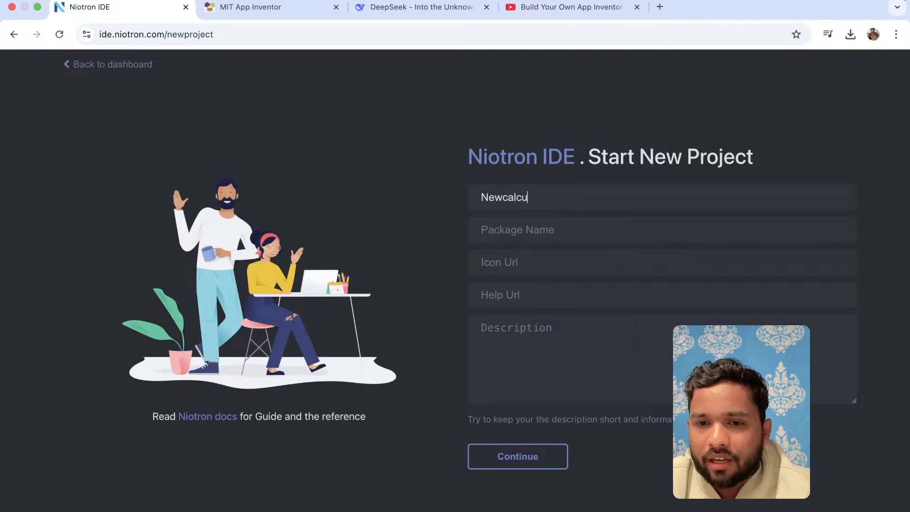
type("n")
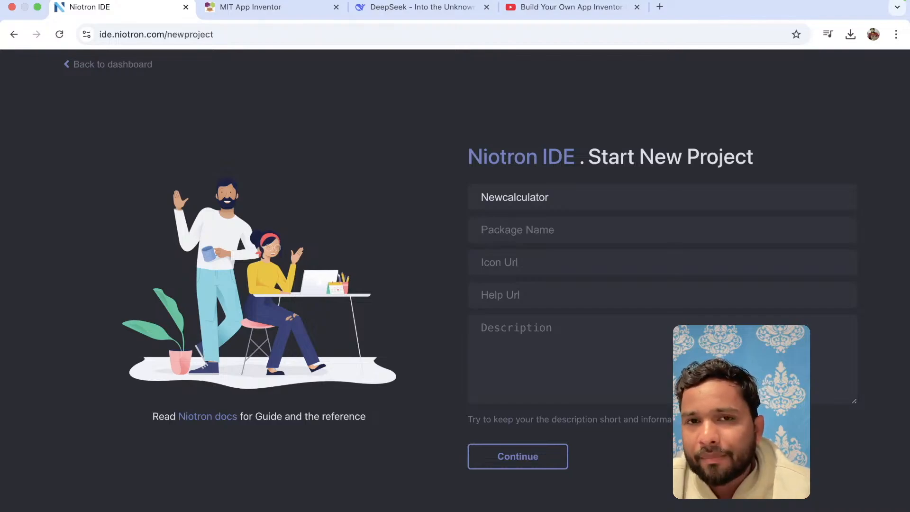
type("newcalculator.com")
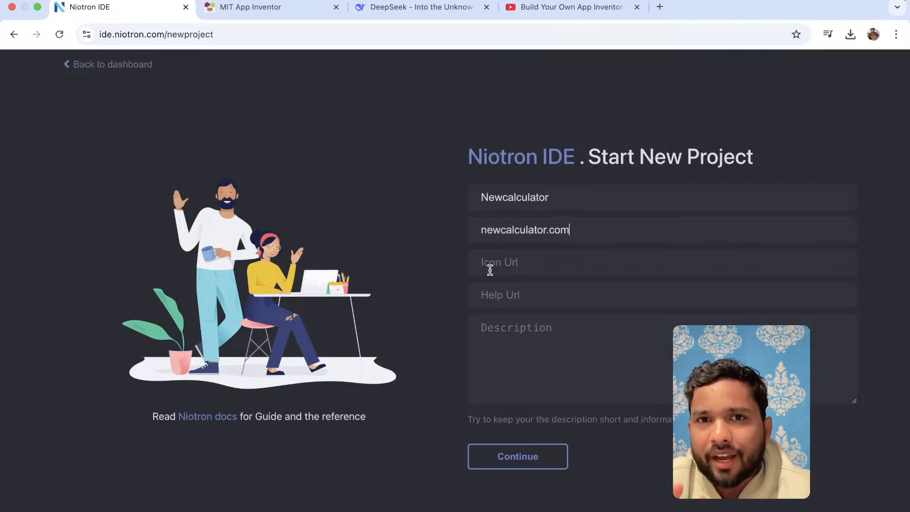
mouse_move(540, 327)
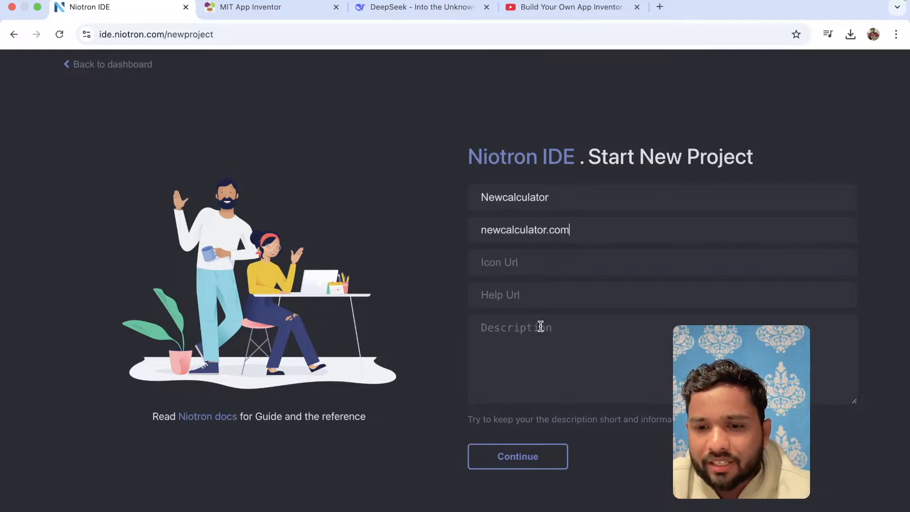
type("calculator app")
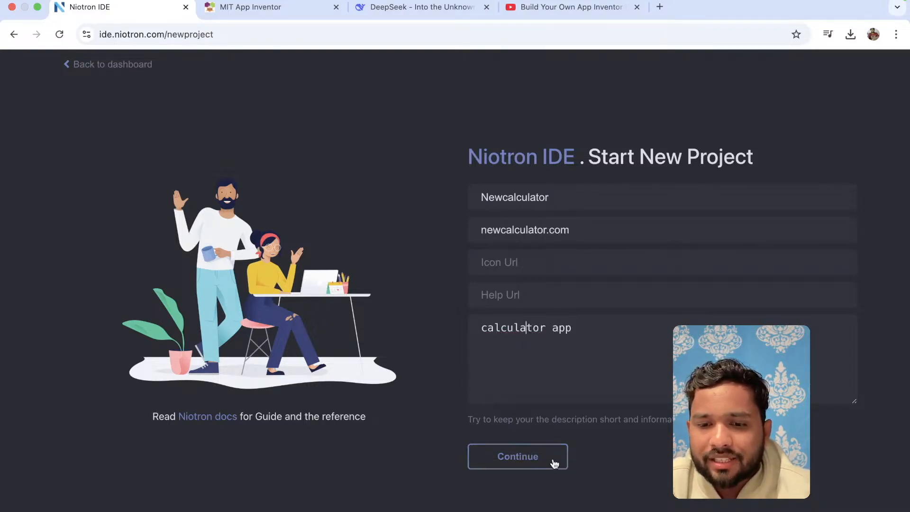
left_click(517, 456)
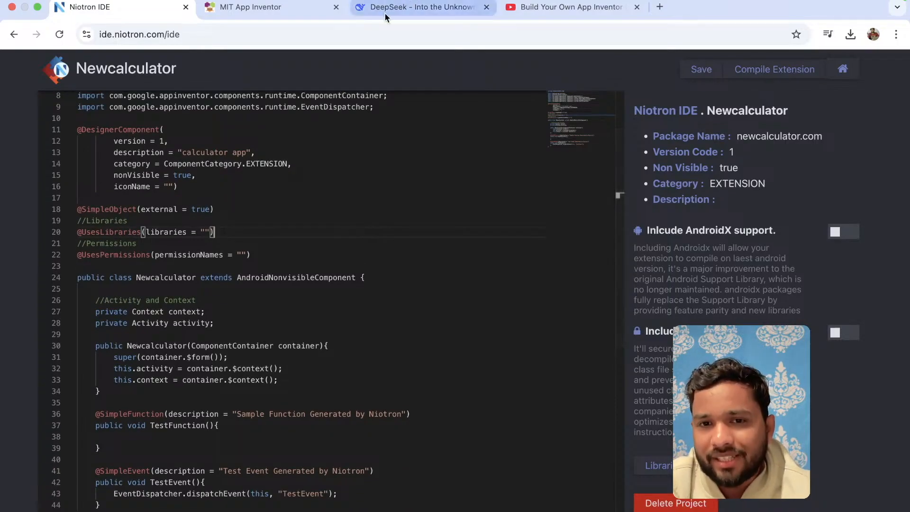
Send DeepSeek the Newcalculator template, asking it to complete an extension adding two values.
left_click(419, 7)
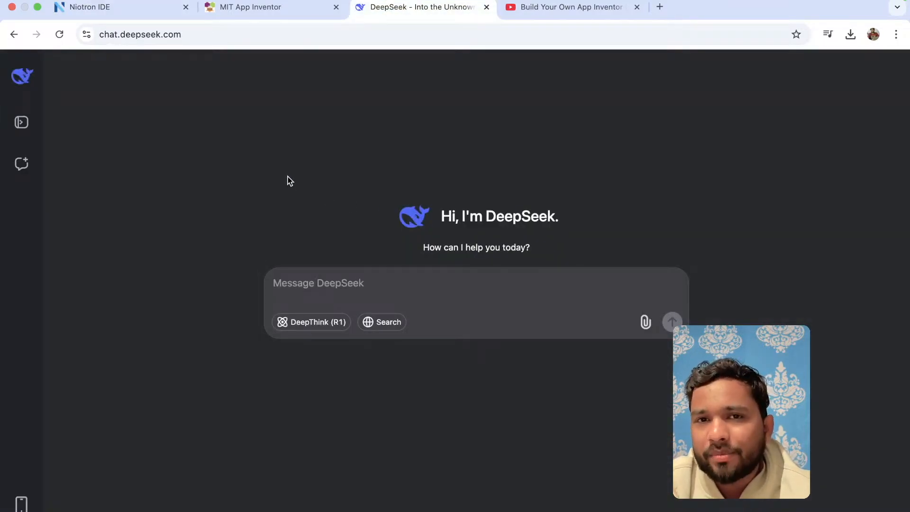
left_click(87, 7)
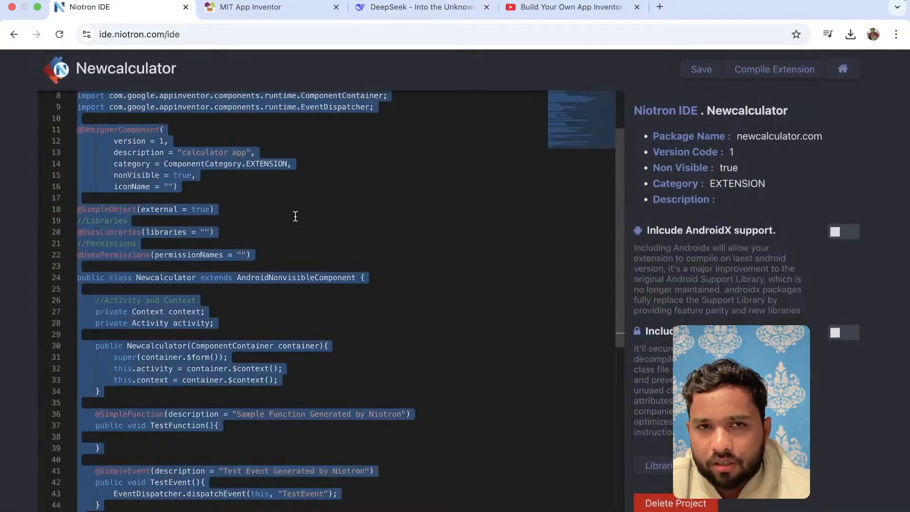
left_click(416, 7)
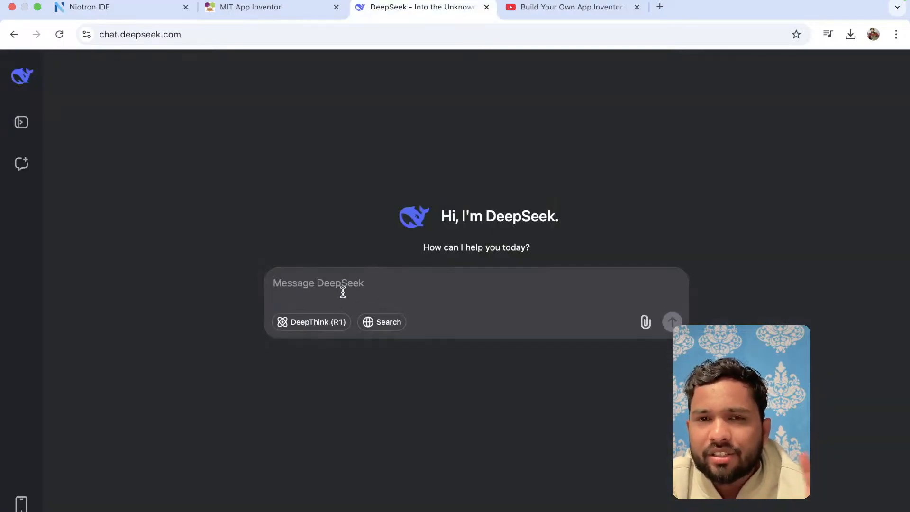
type("create")
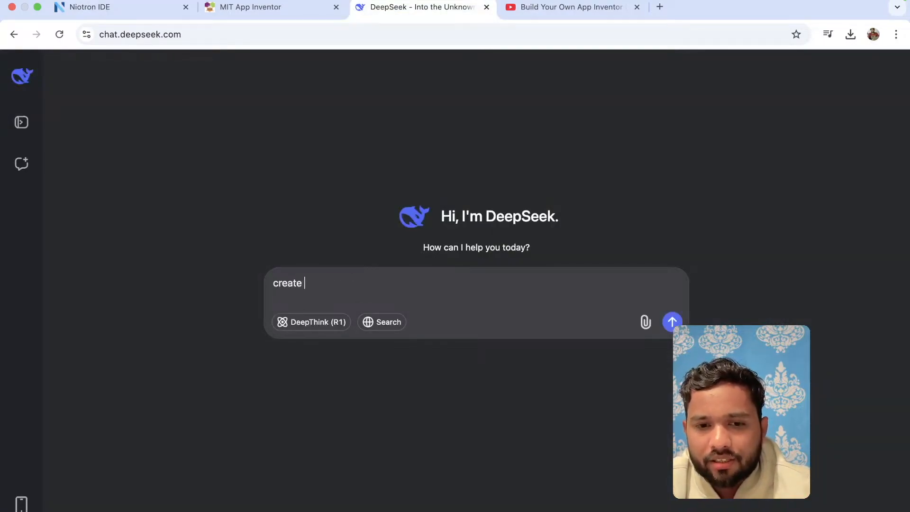
type("a app inventor extesnsion that can to addiotion")
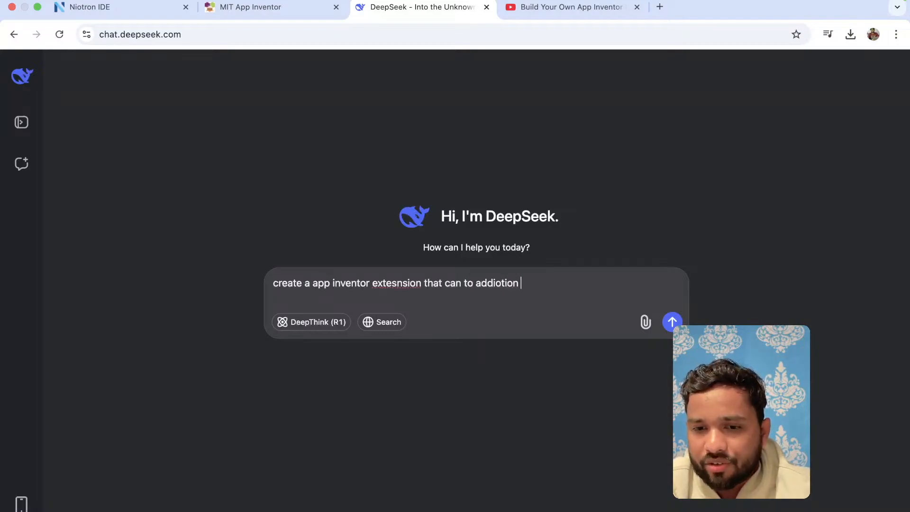
type("of 2 values given by user. here is the code complete")
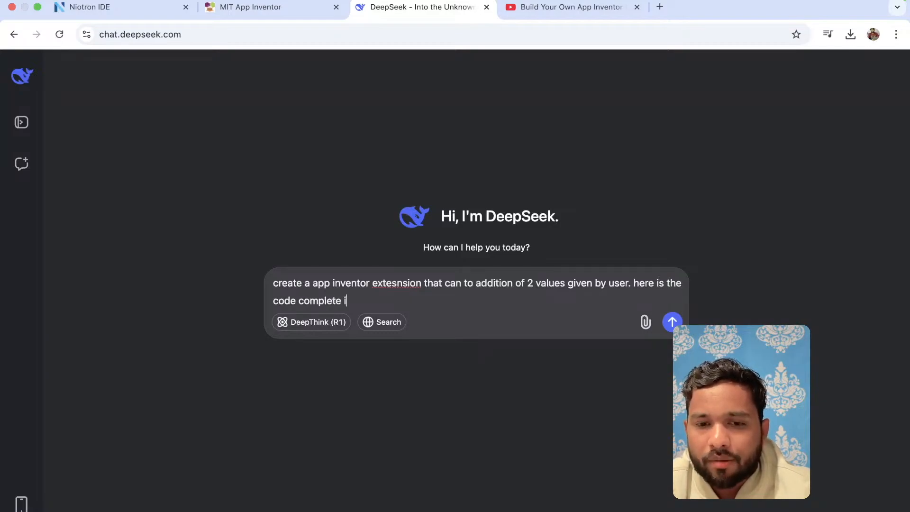
type("it without any")
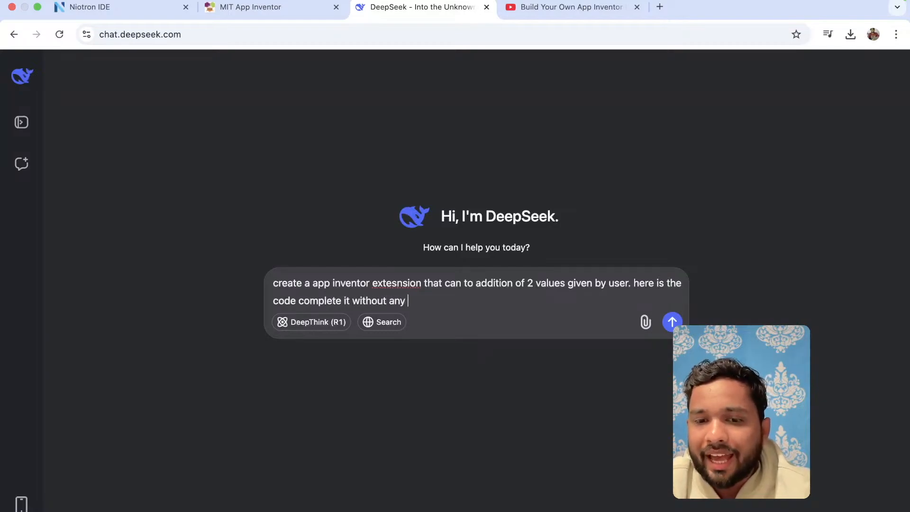
left_click(672, 322)
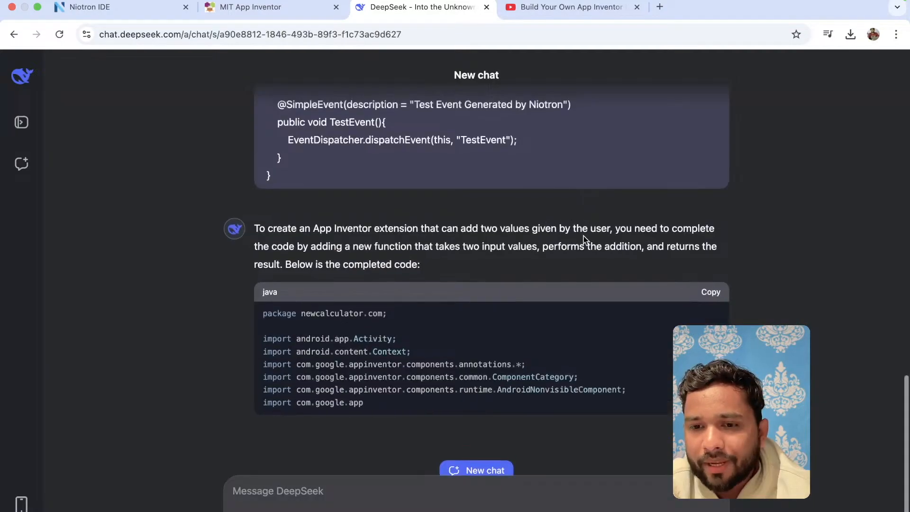
Scroll to DeepSeek's Java code block, copy it, and return to Niotron IDE.
scroll("down", 3)
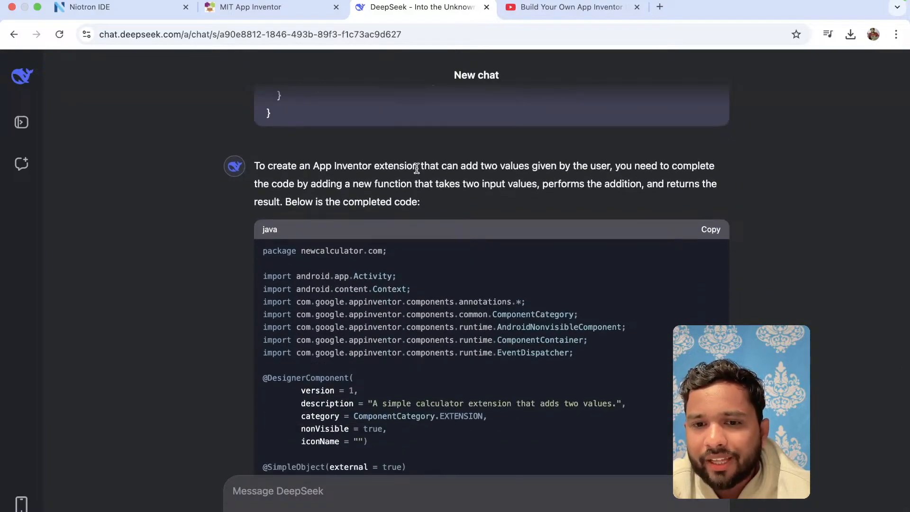
mouse_move(529, 194)
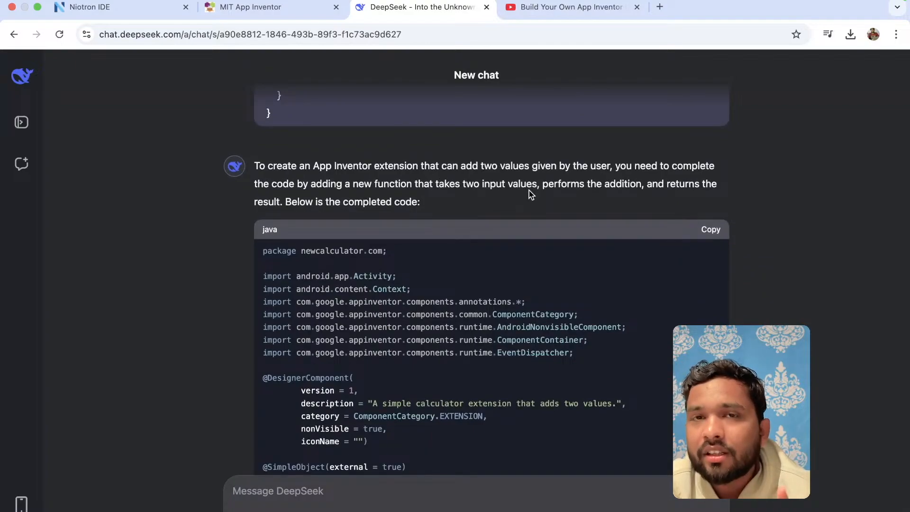
scroll("down", 3)
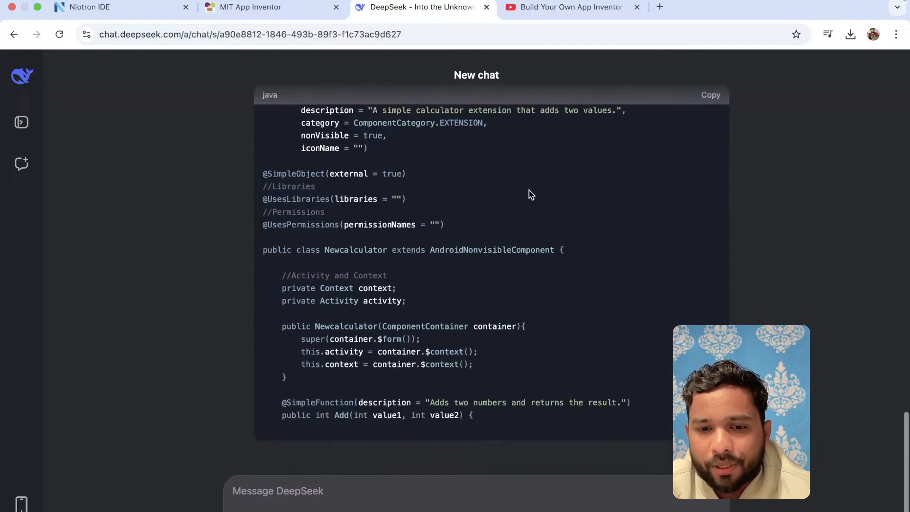
scroll("down", 3)
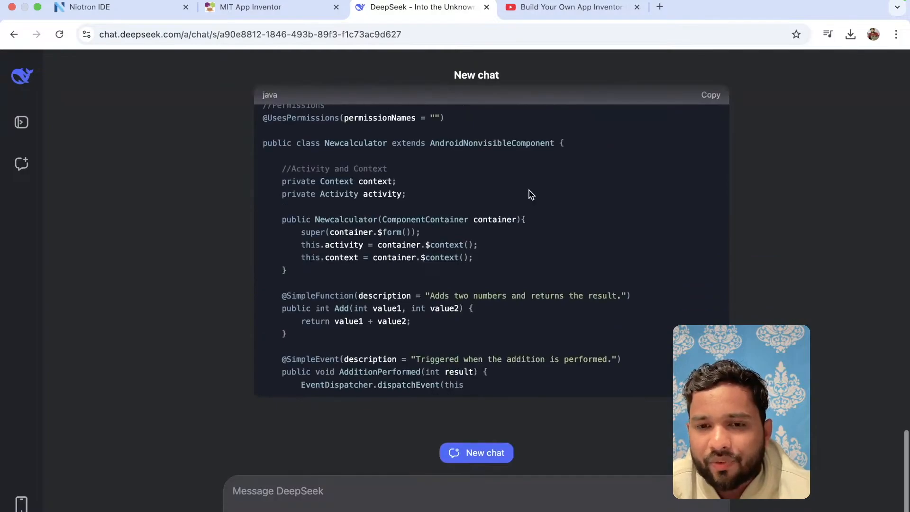
scroll("down", 3)
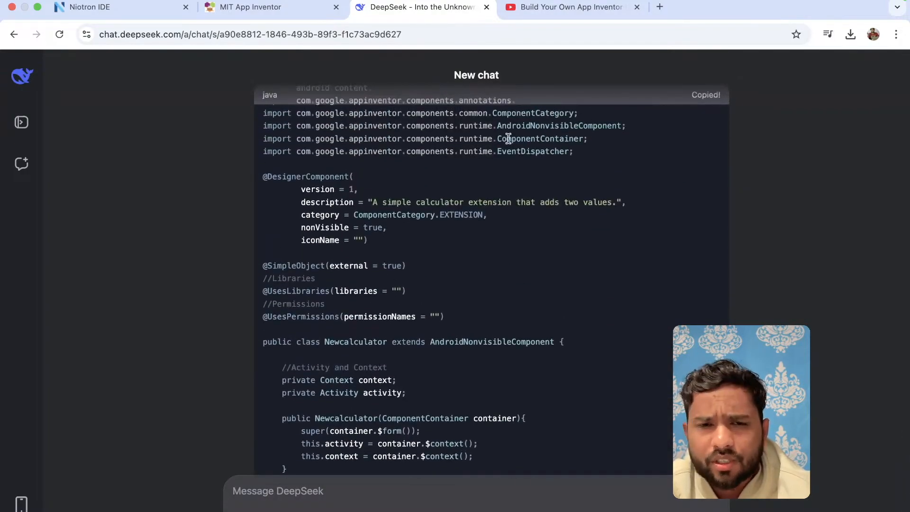
left_click(116, 7)
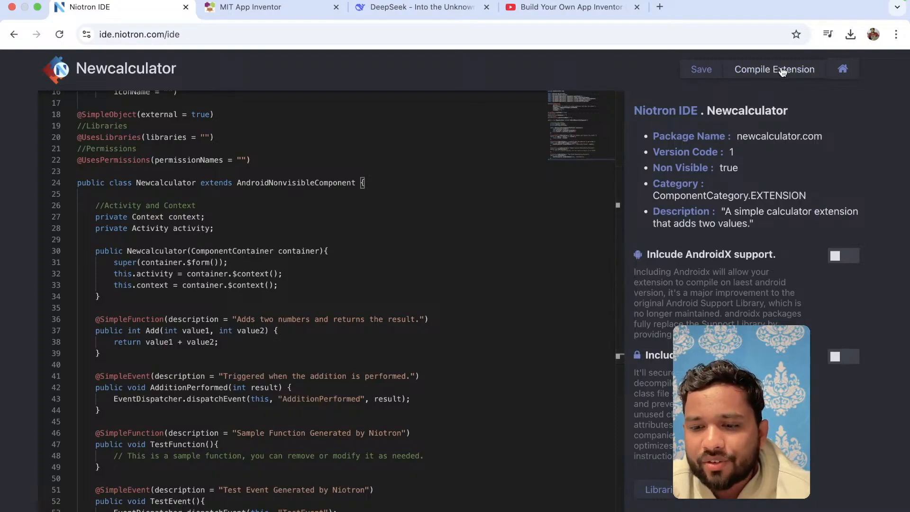
Compile the Newcalculator extension containing the pasted adding code.
left_click(774, 69)
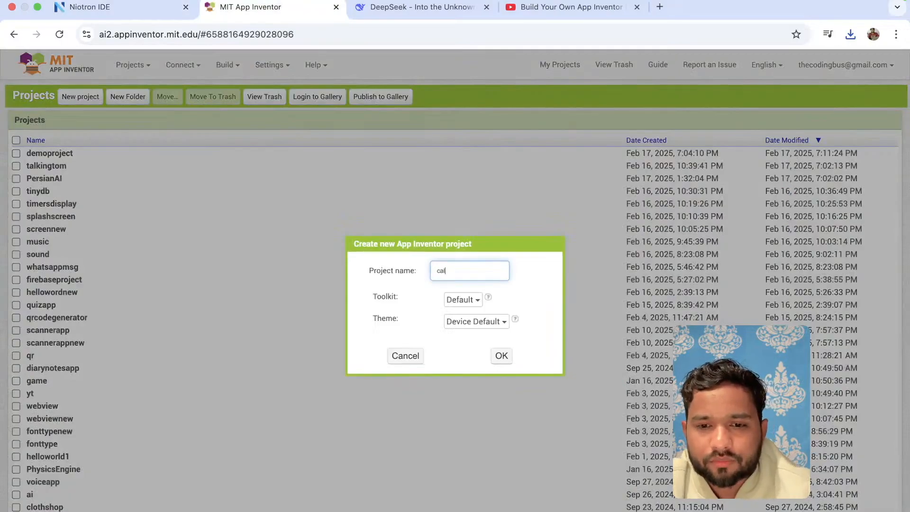
Create the calapp project and import Newcalculator.aix as an extension.
left_click(500, 356)
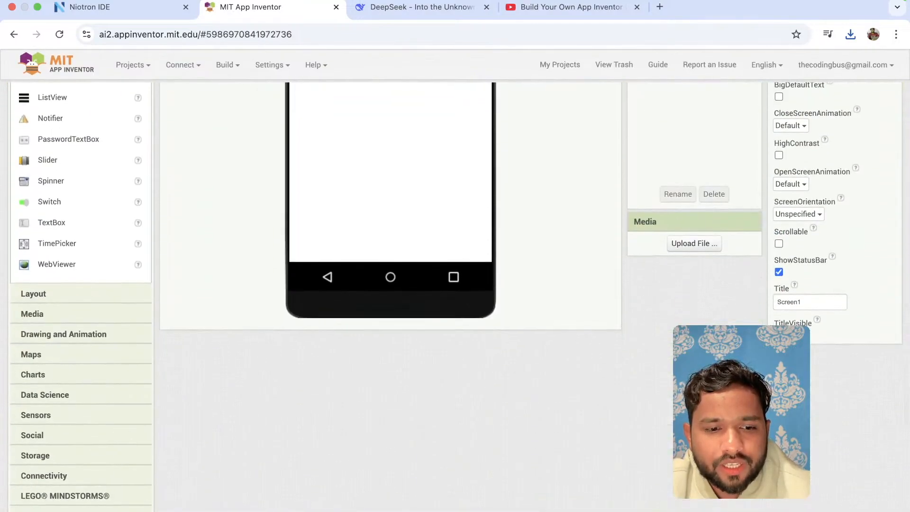
scroll("down", 3)
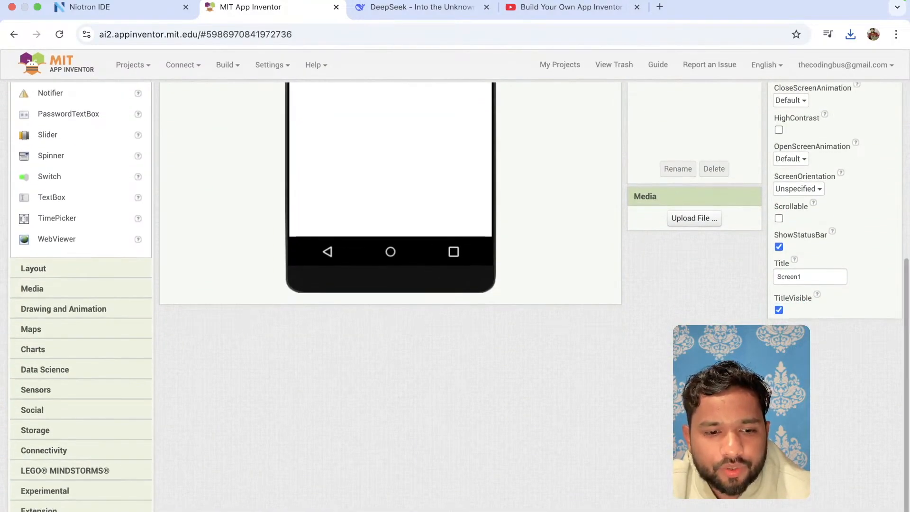
left_click(694, 218)
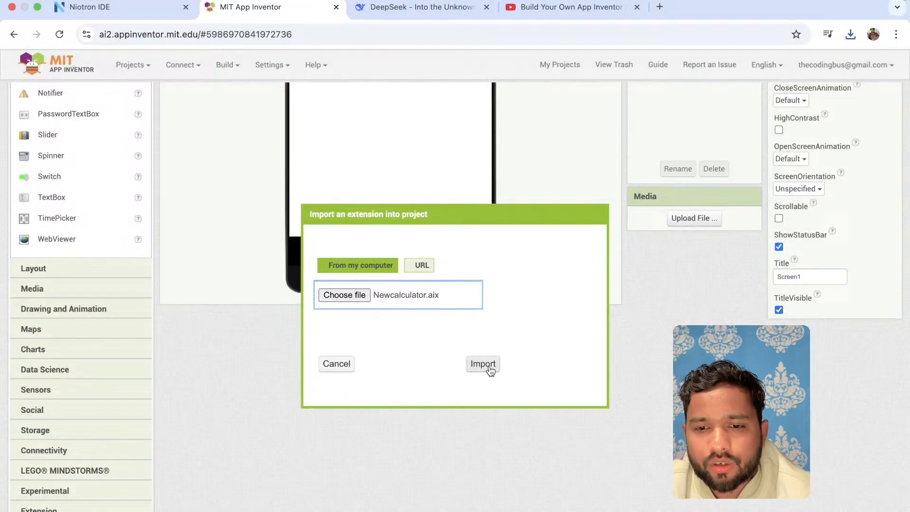
left_click(483, 363)
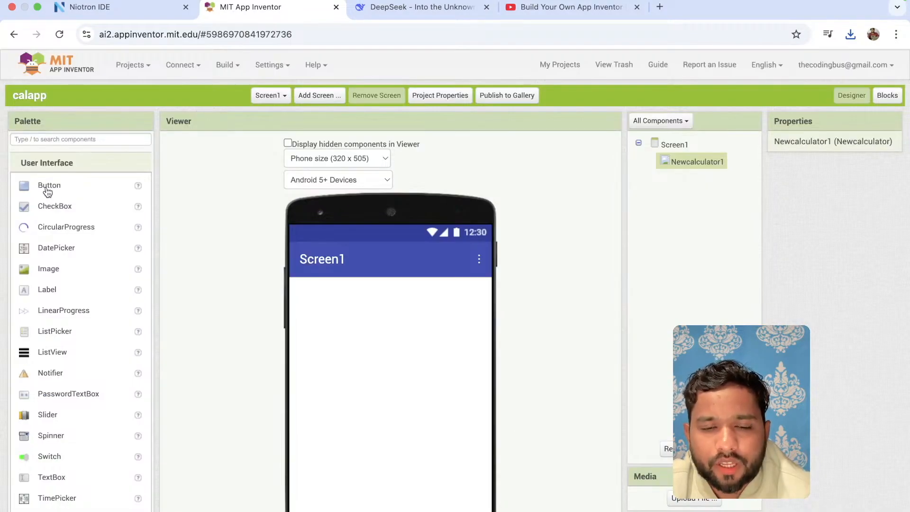
Place a button, two text boxes, and a label above the button on Screen1.
left_click_drag(49, 186, 323, 291)
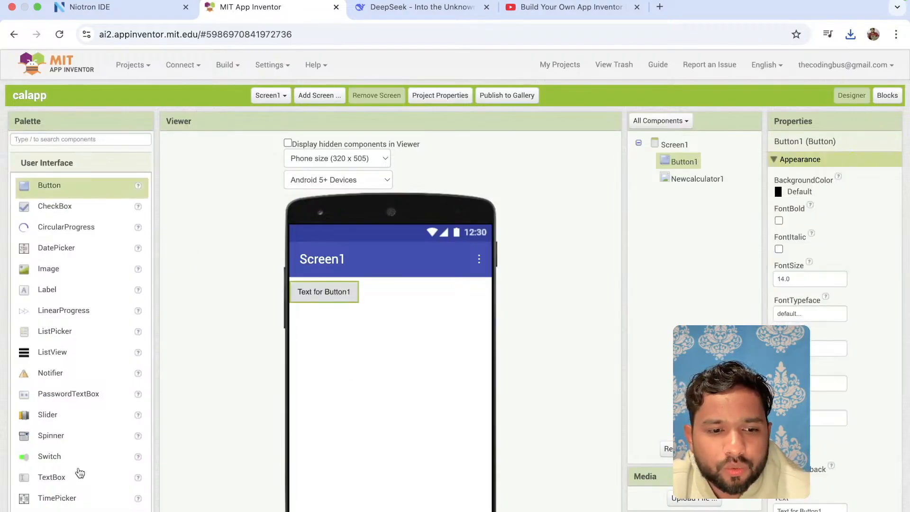
left_click_drag(51, 477, 342, 290)
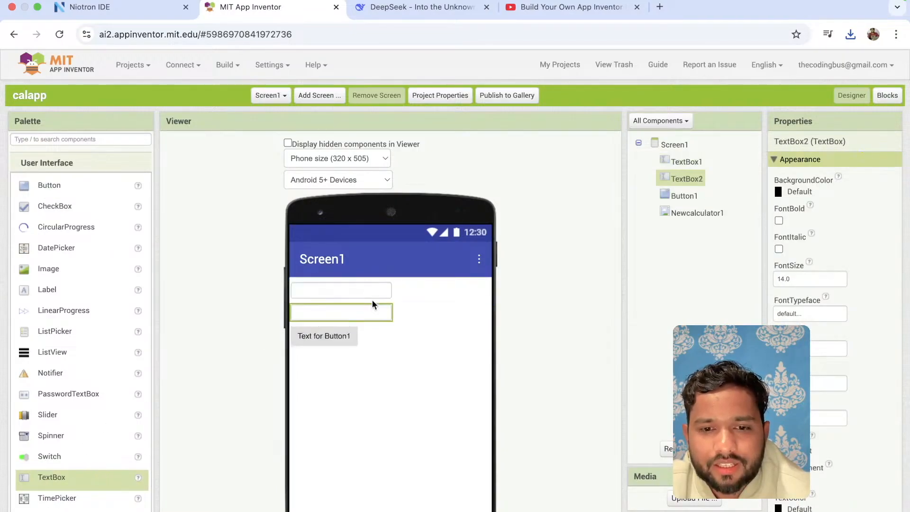
left_click(324, 335)
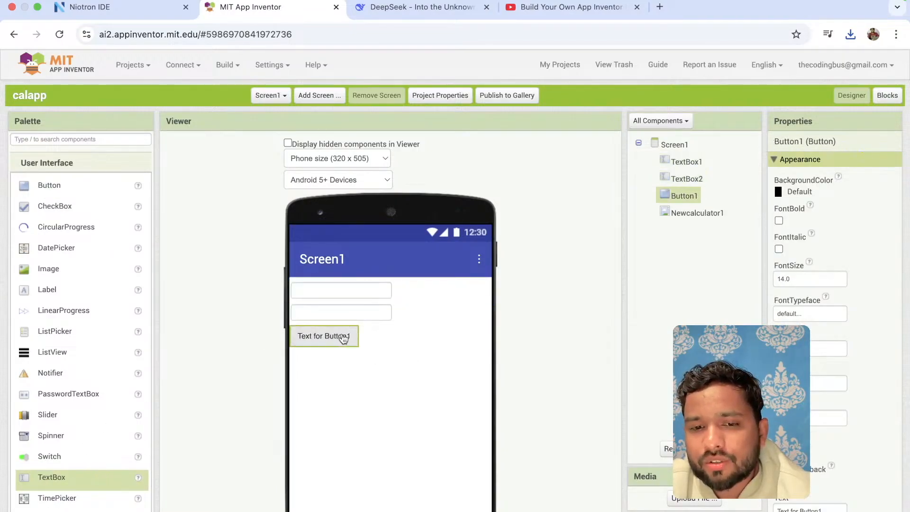
left_click_drag(47, 289, 316, 331)
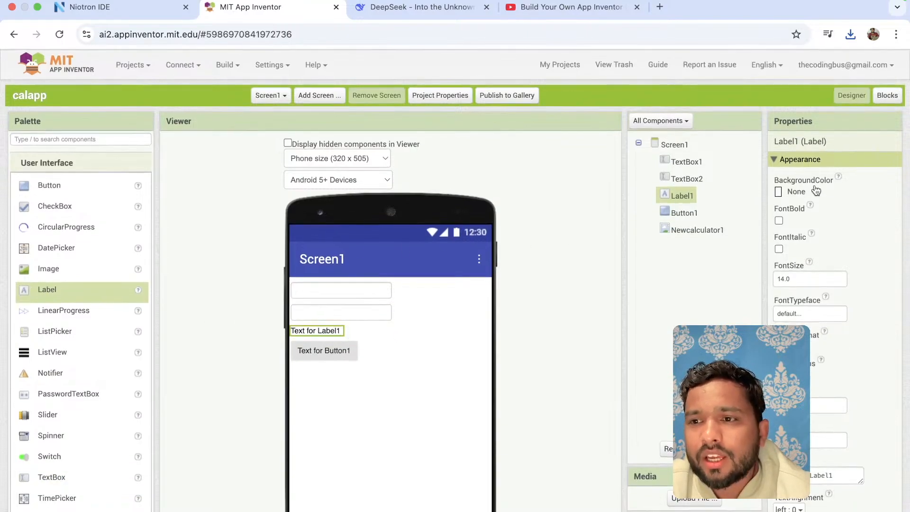
In the Blocks editor, place a set Label1.Text block and browse Newcalculator1 blocks.
left_click(887, 95)
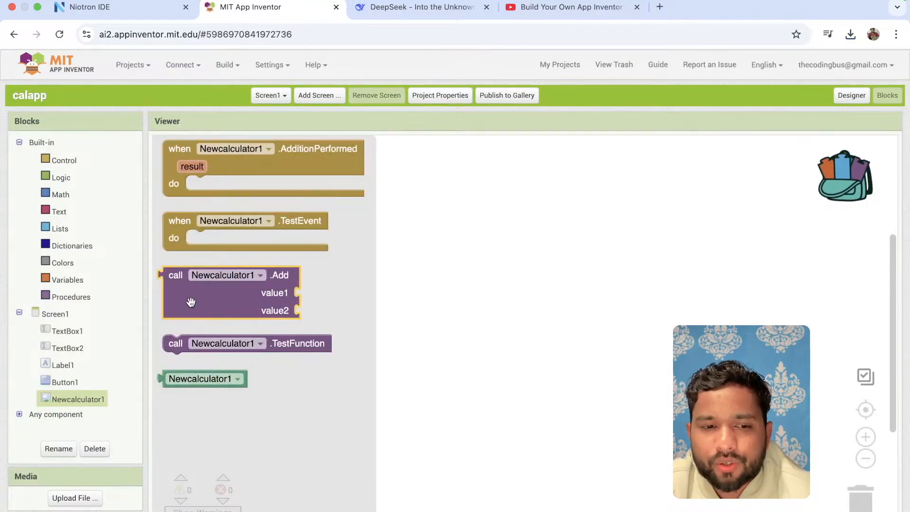
left_click(62, 364)
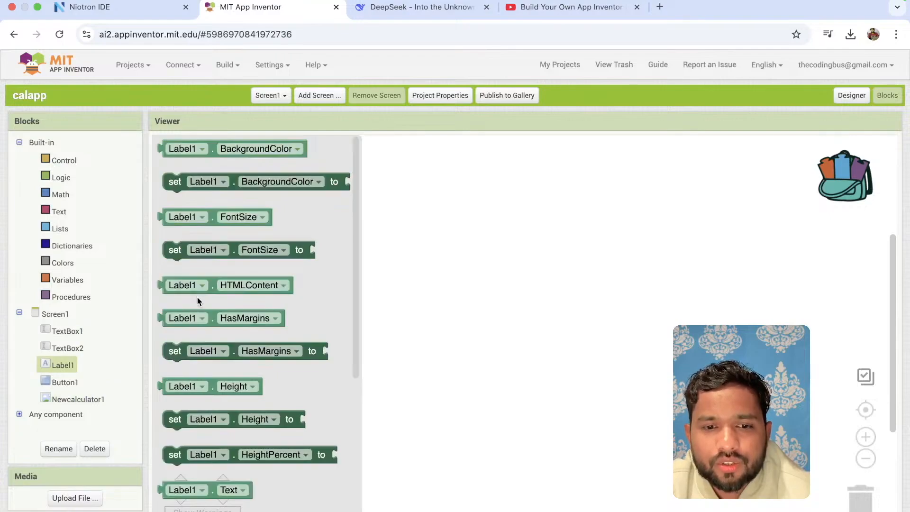
scroll("down", 3)
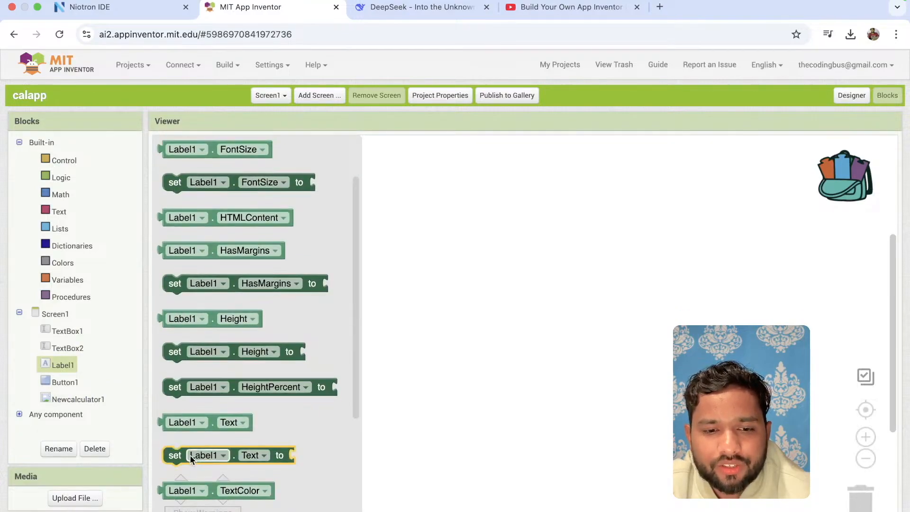
left_click_drag(203, 455, 309, 220)
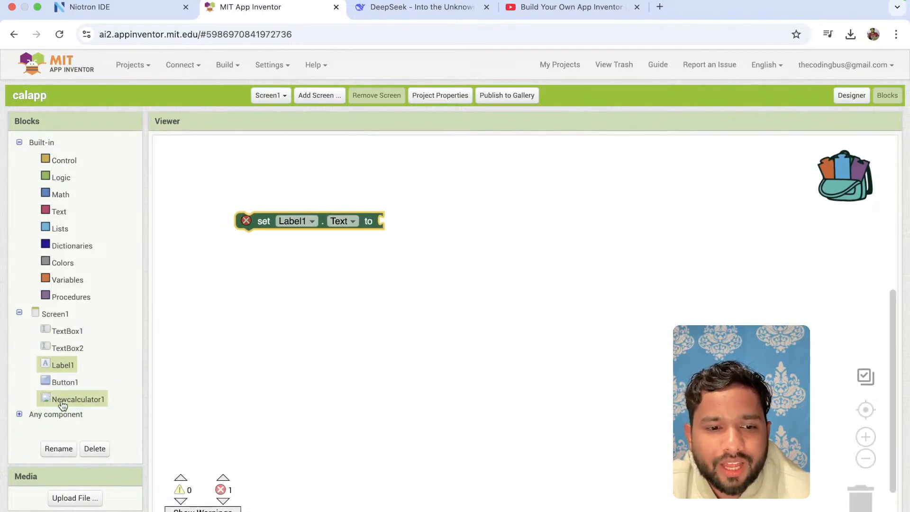
left_click(77, 399)
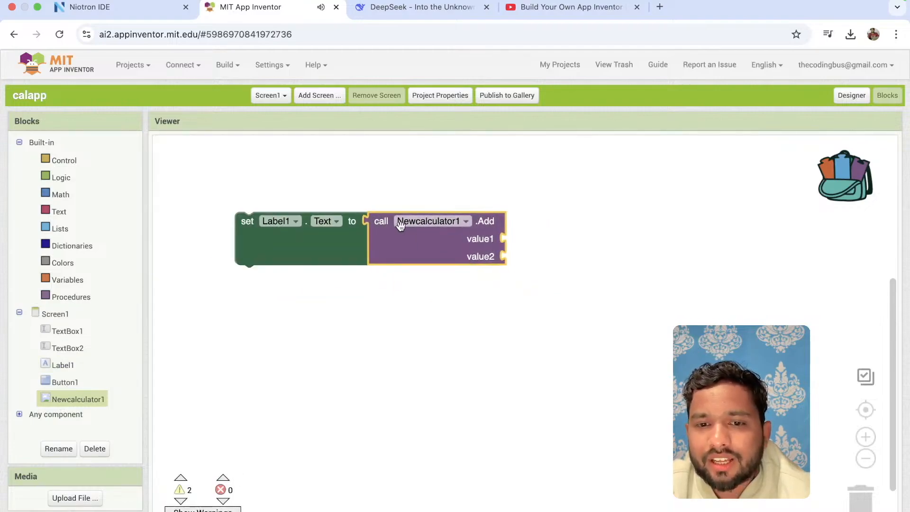
mouse_move(538, 228)
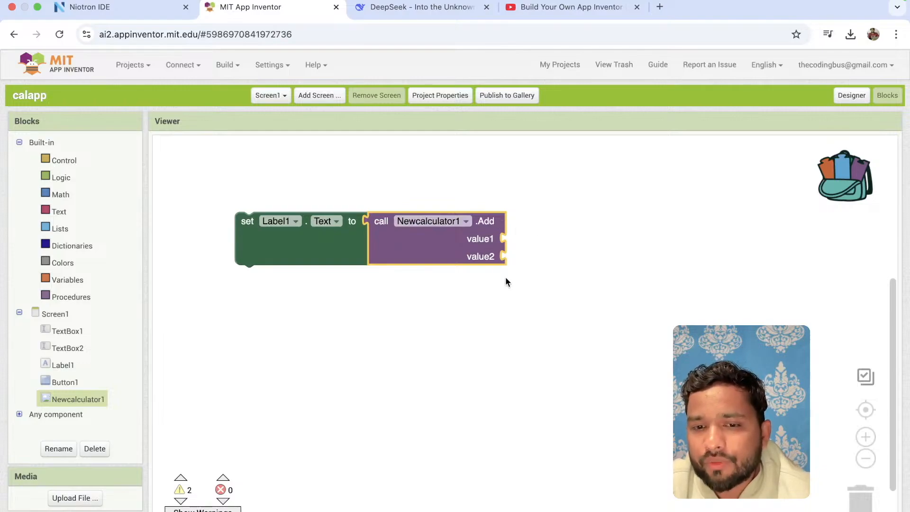
Supply TextBox1.Text and TextBox2.Text as Add's values and bring up Button1's blocks.
left_click(67, 331)
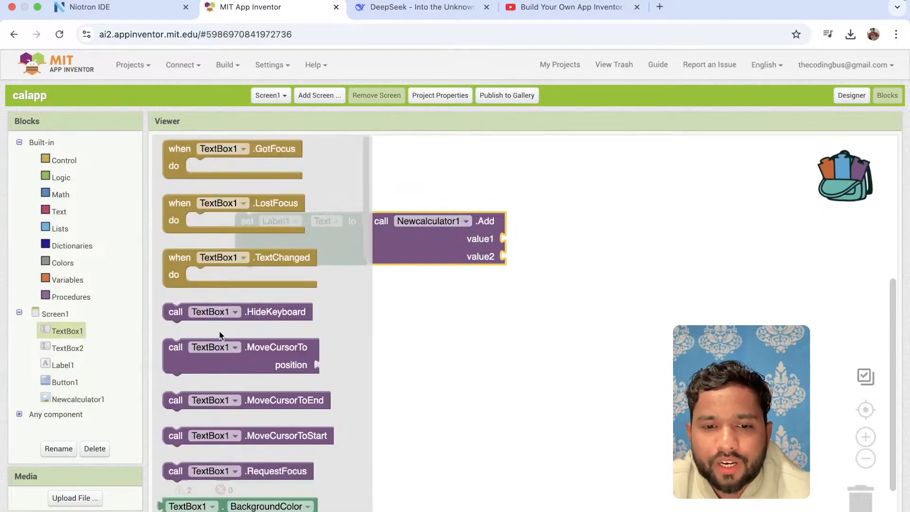
scroll("down", 3)
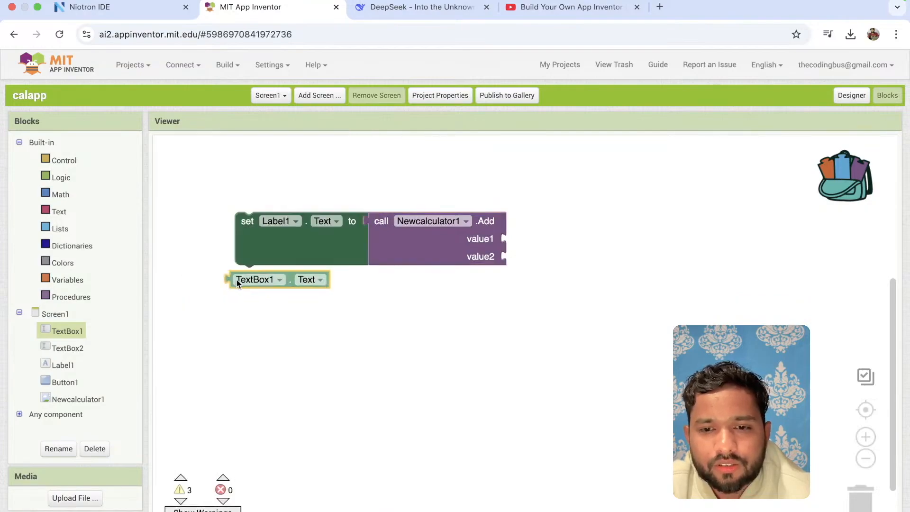
left_click_drag(260, 280, 534, 239)
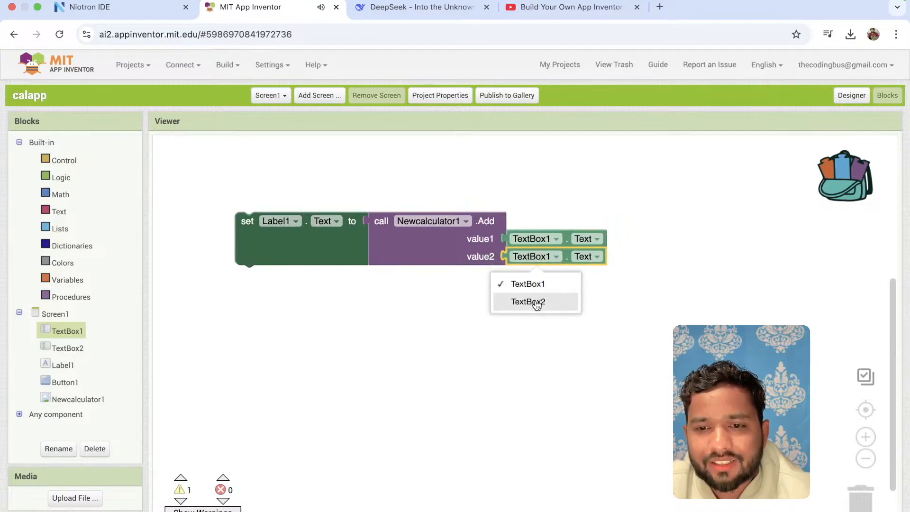
left_click(528, 302)
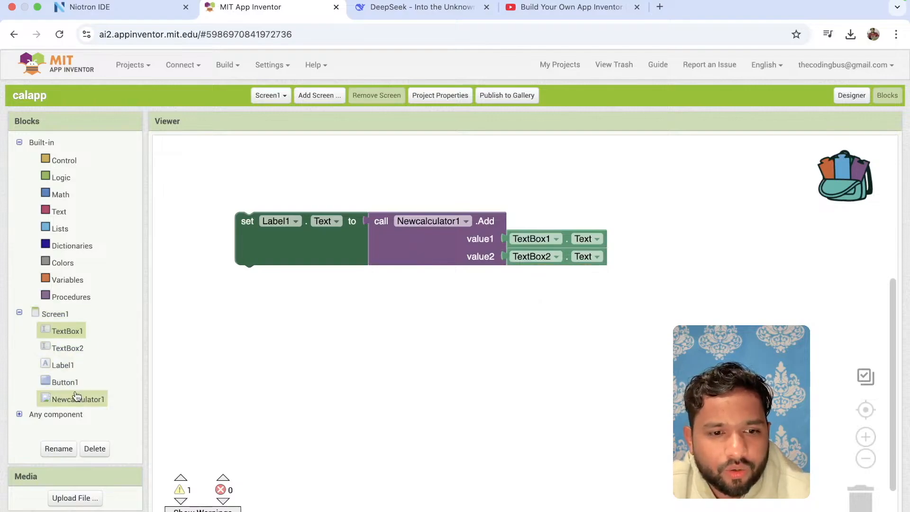
left_click(65, 382)
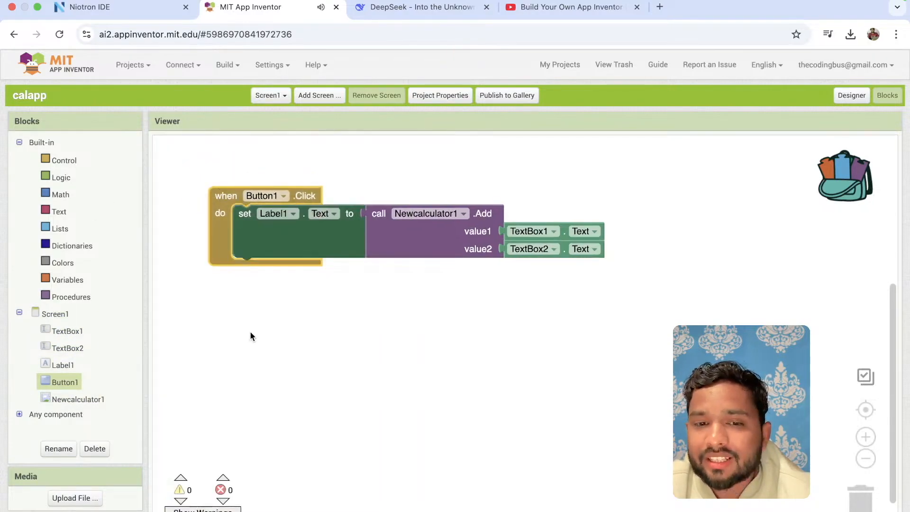
mouse_move(228, 289)
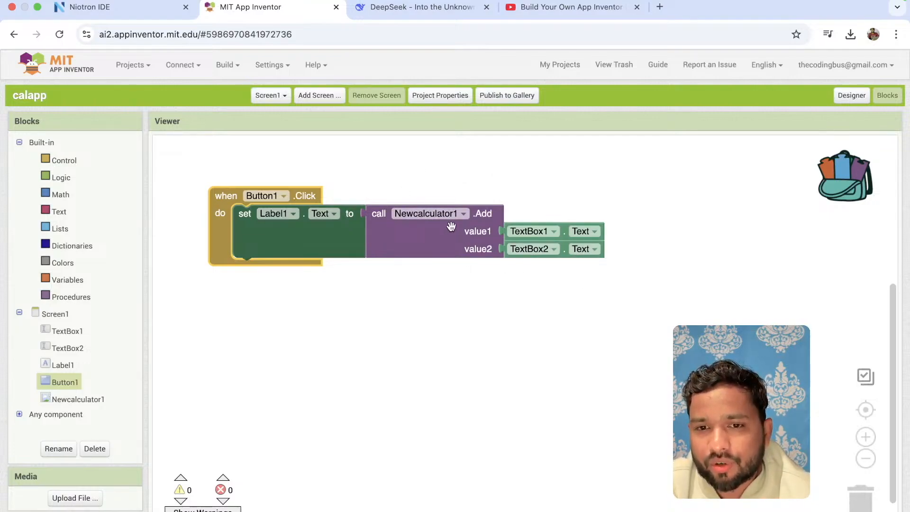
mouse_move(310, 261)
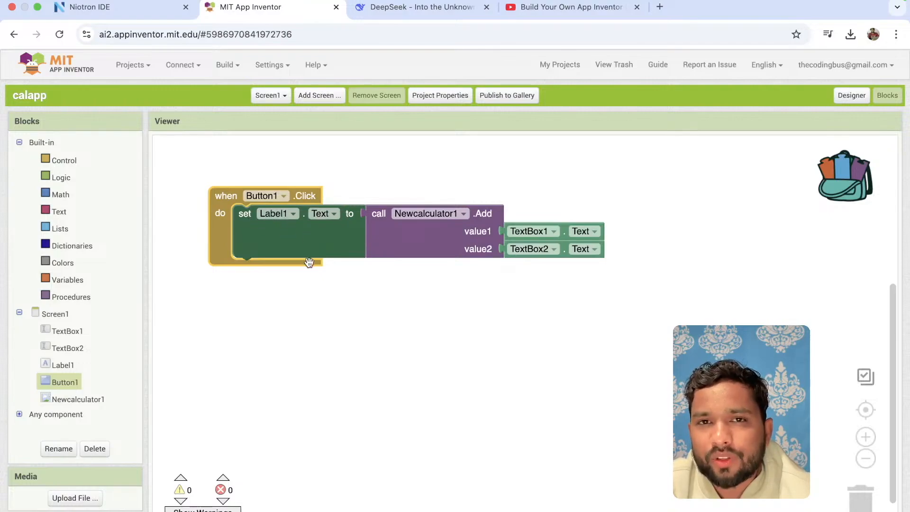